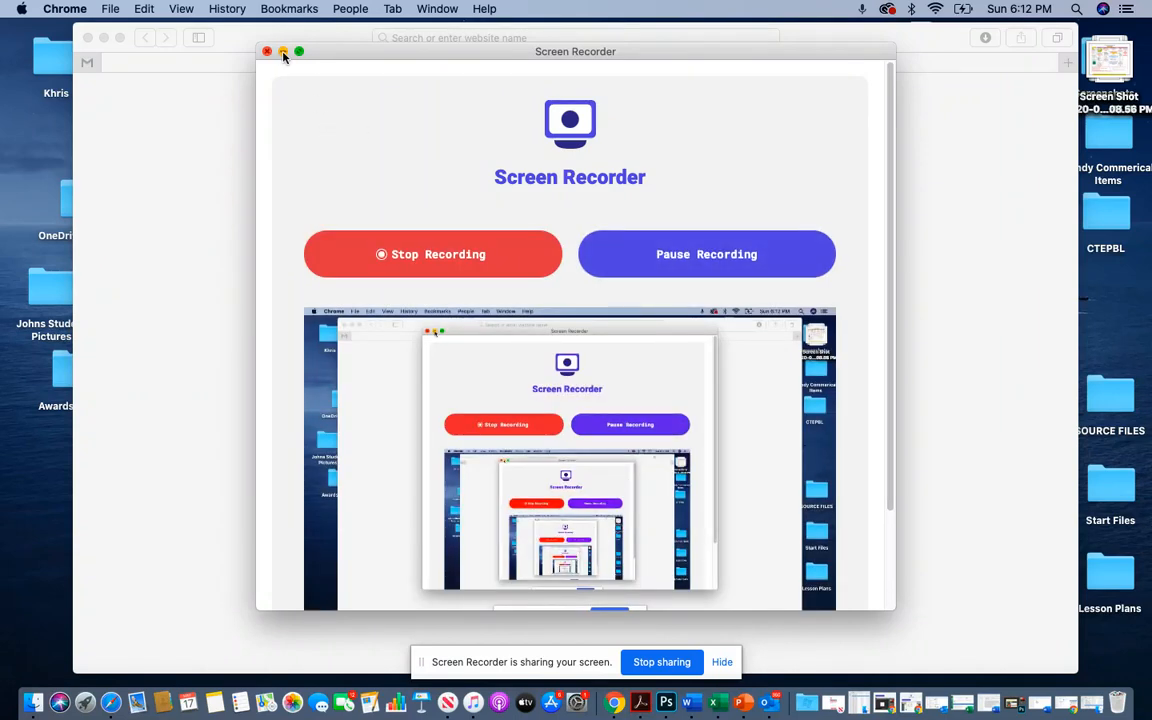
- Bring Safari's Favorites start page forward with the address field ready for a URL
click(268, 52)
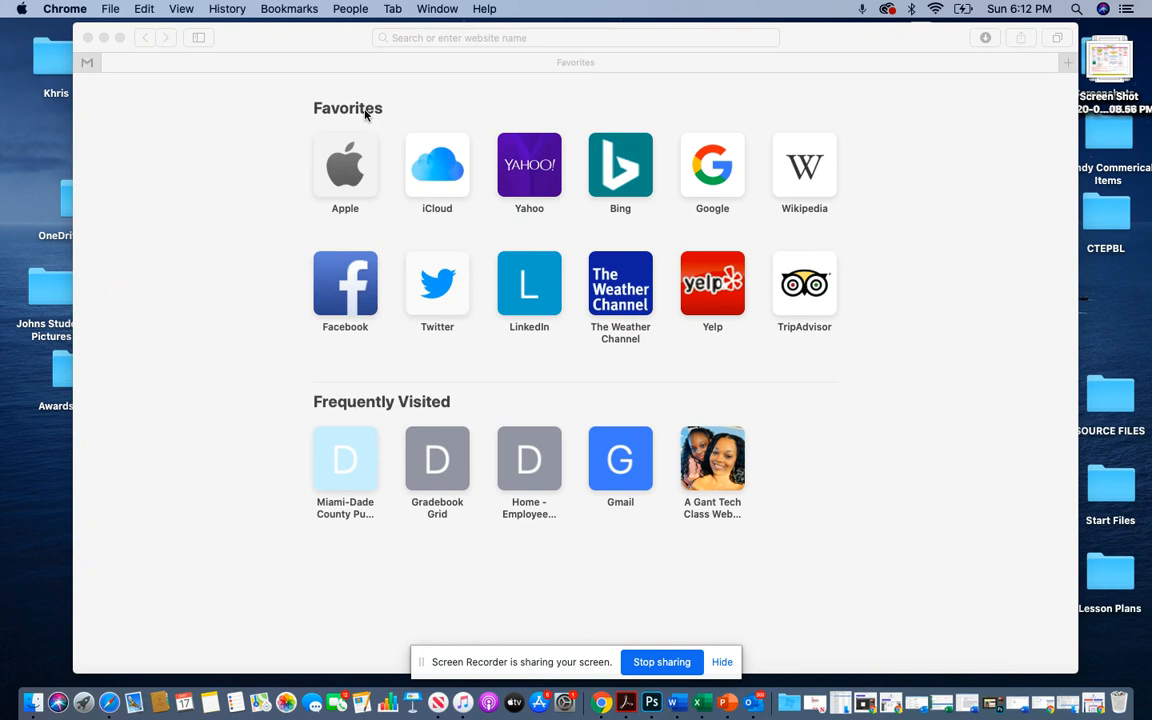
mouse_move(452, 52)
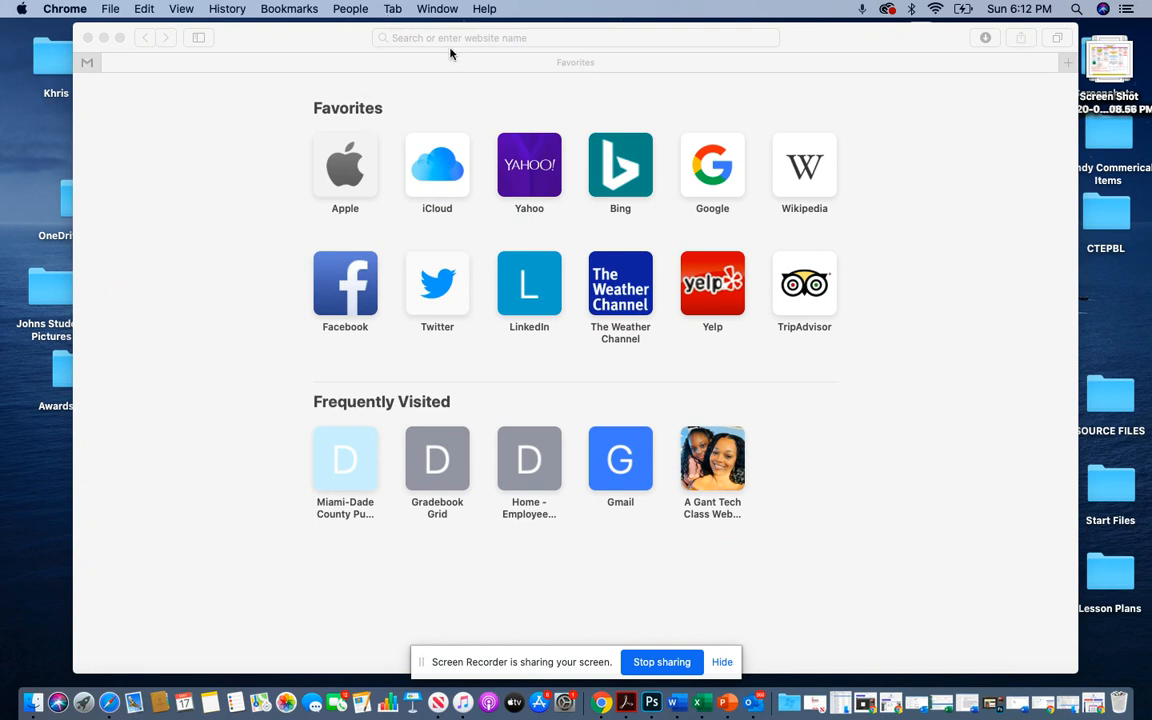
click(576, 36)
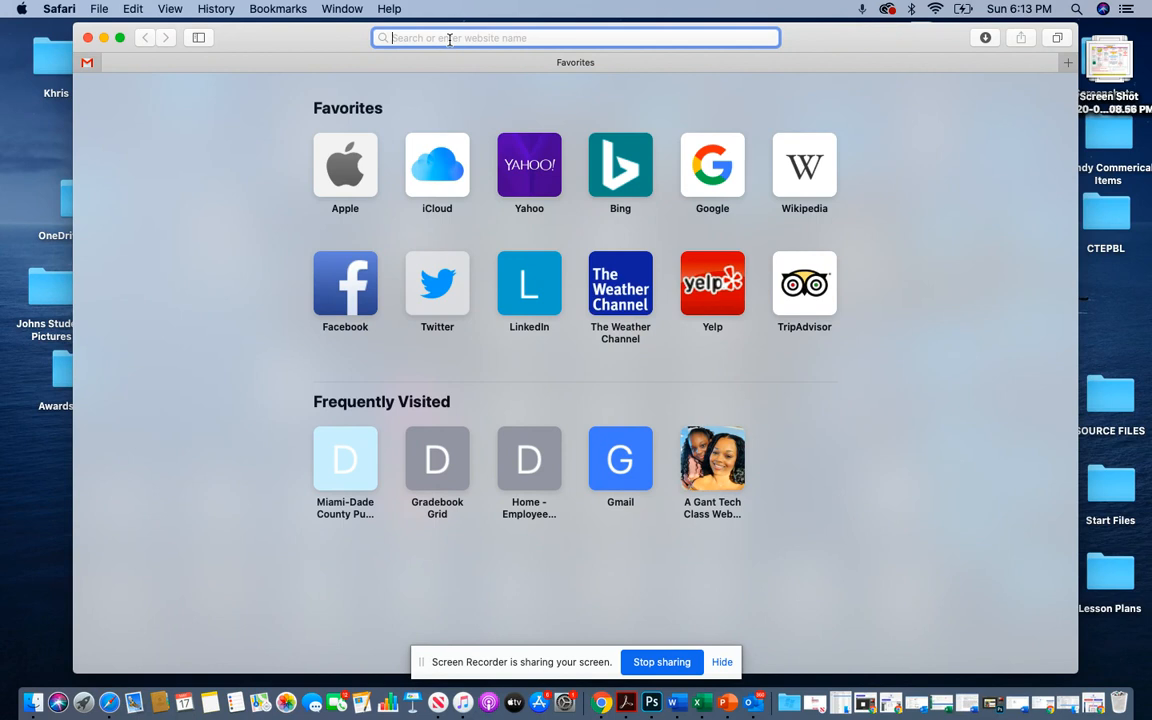
text(w)
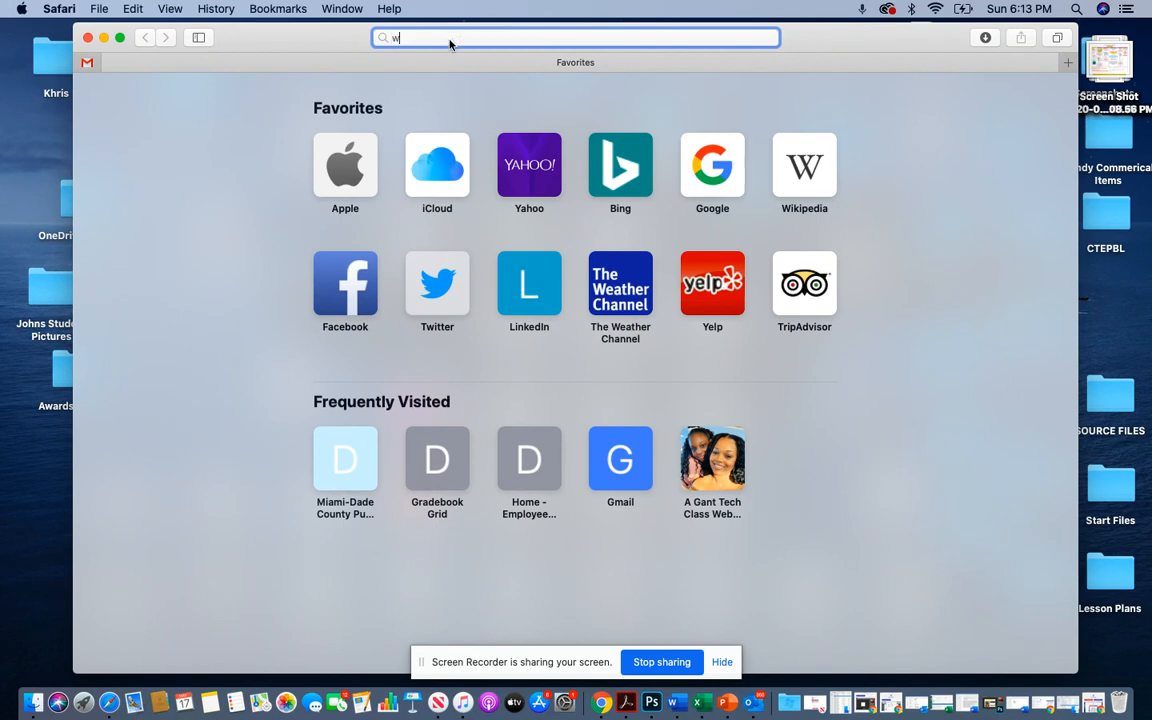
text(ww.dadeschools.net)
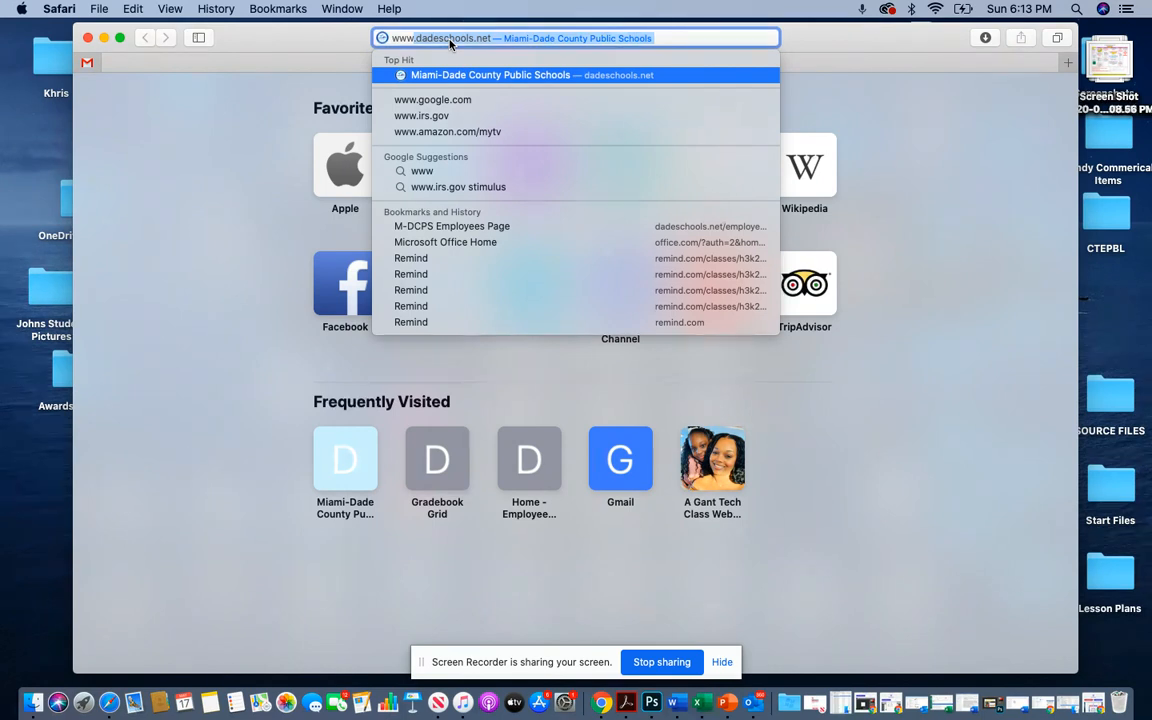
text(www.certiport.com)
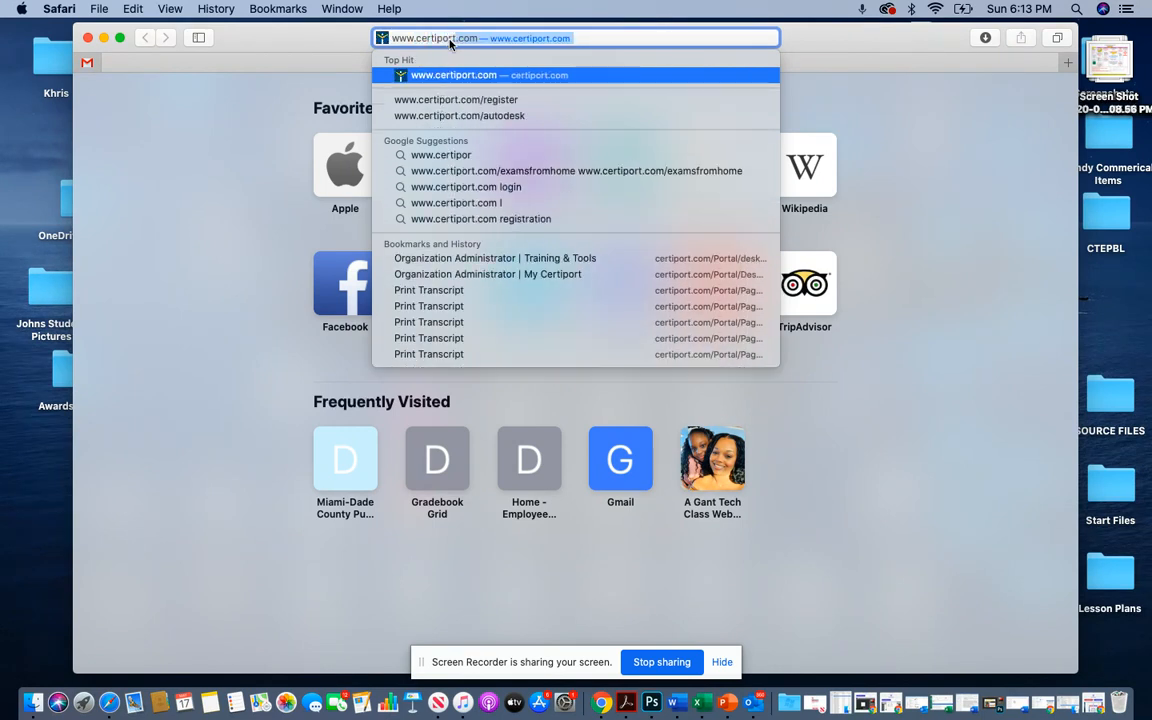
click(452, 74)
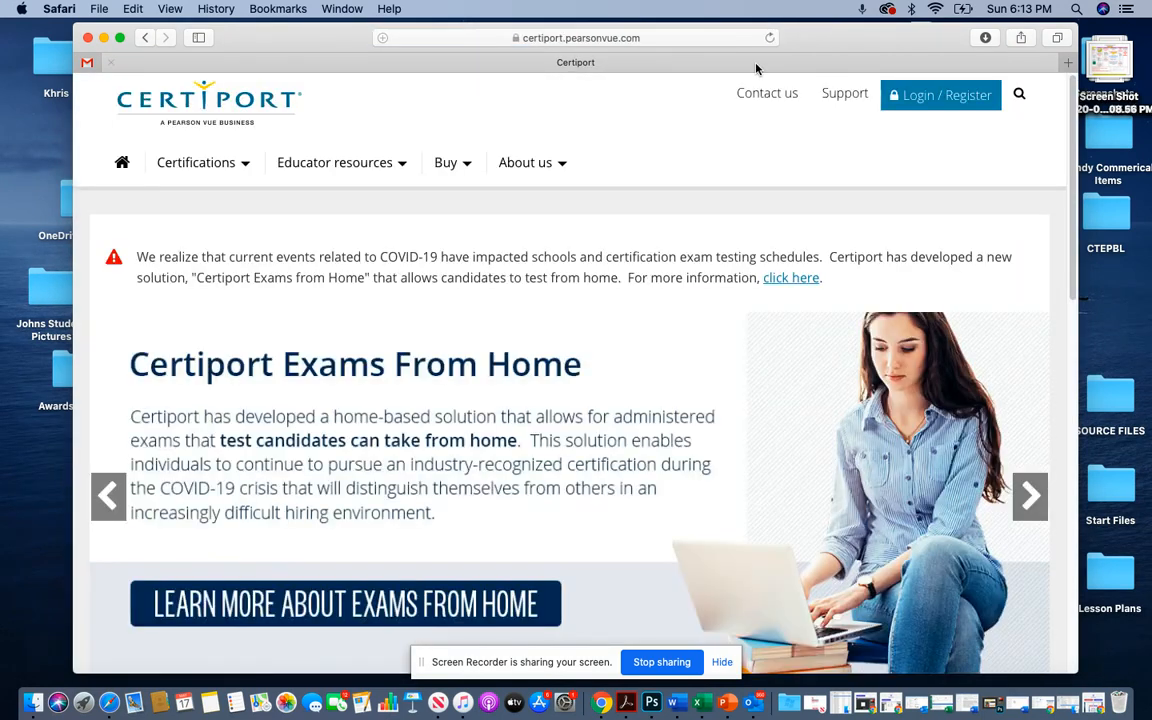
- Sign in through Login / Register to reach the Organization Administrator welcome page
click(940, 96)
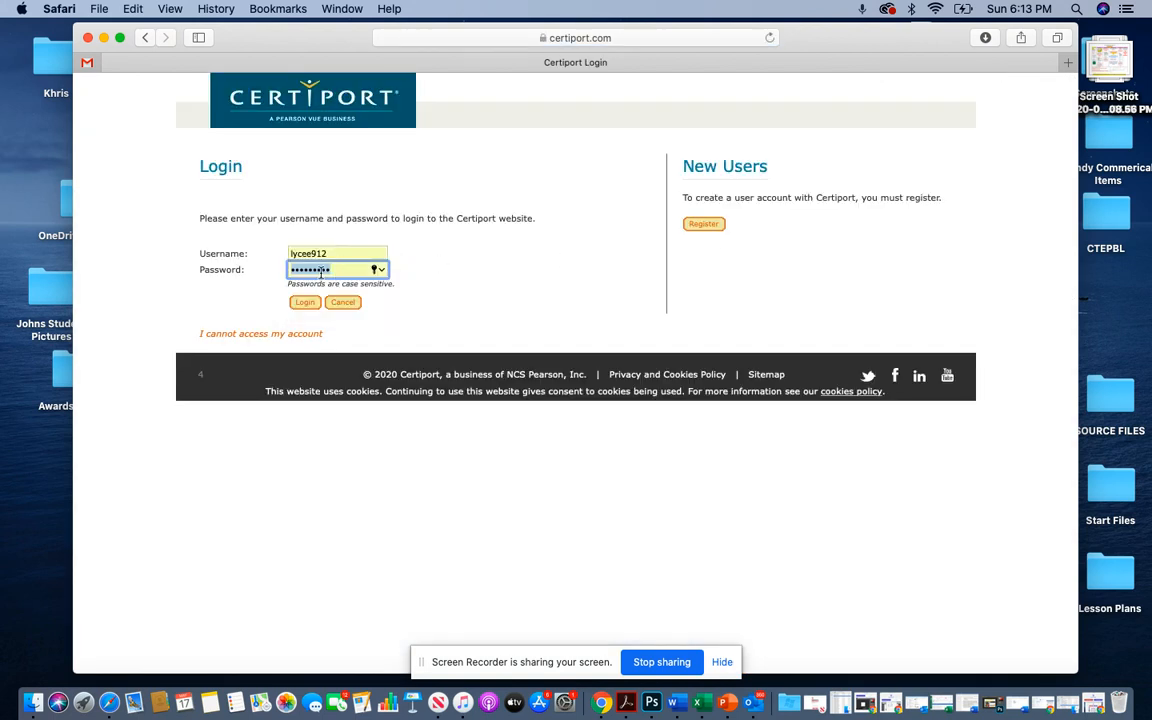
click(304, 302)
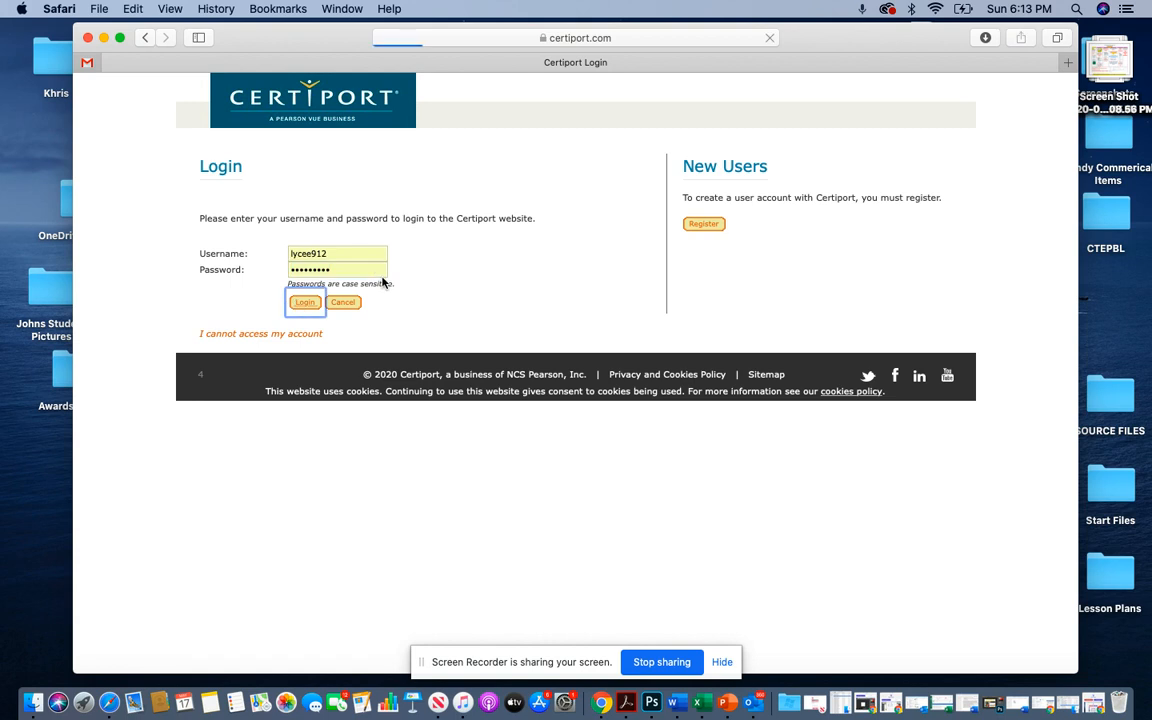
click(304, 302)
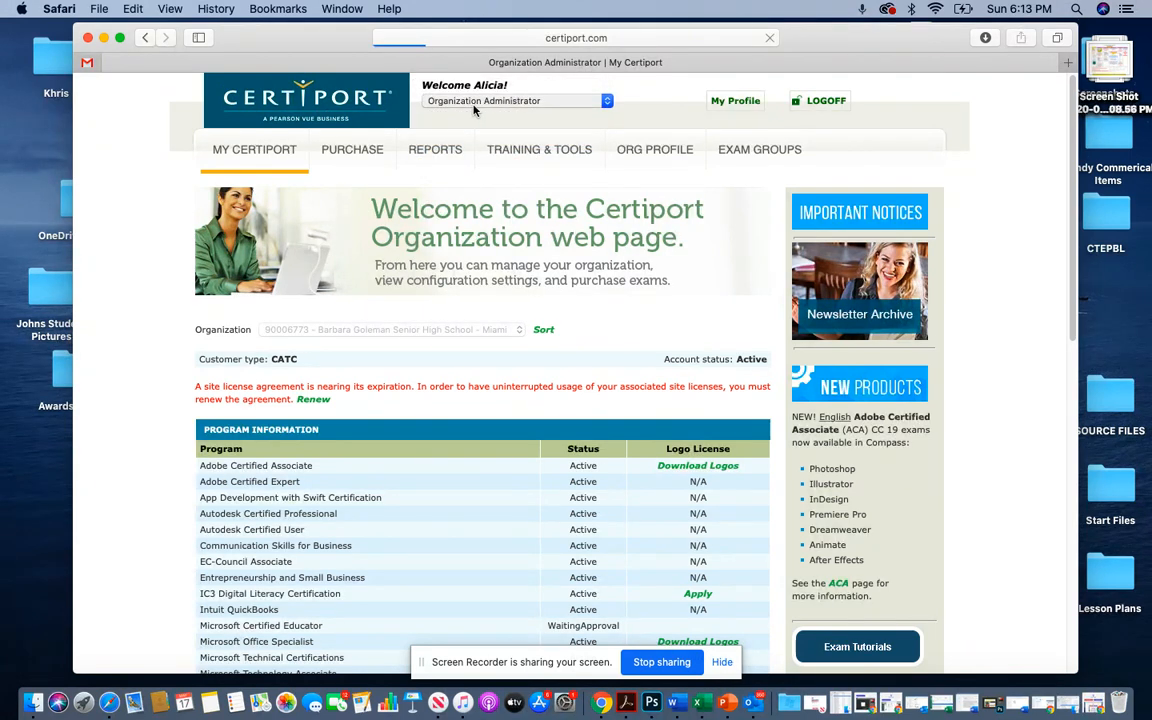
- Switch the role to Test Candidate and view My Transcript's digital transcript of certifications
click(516, 100)
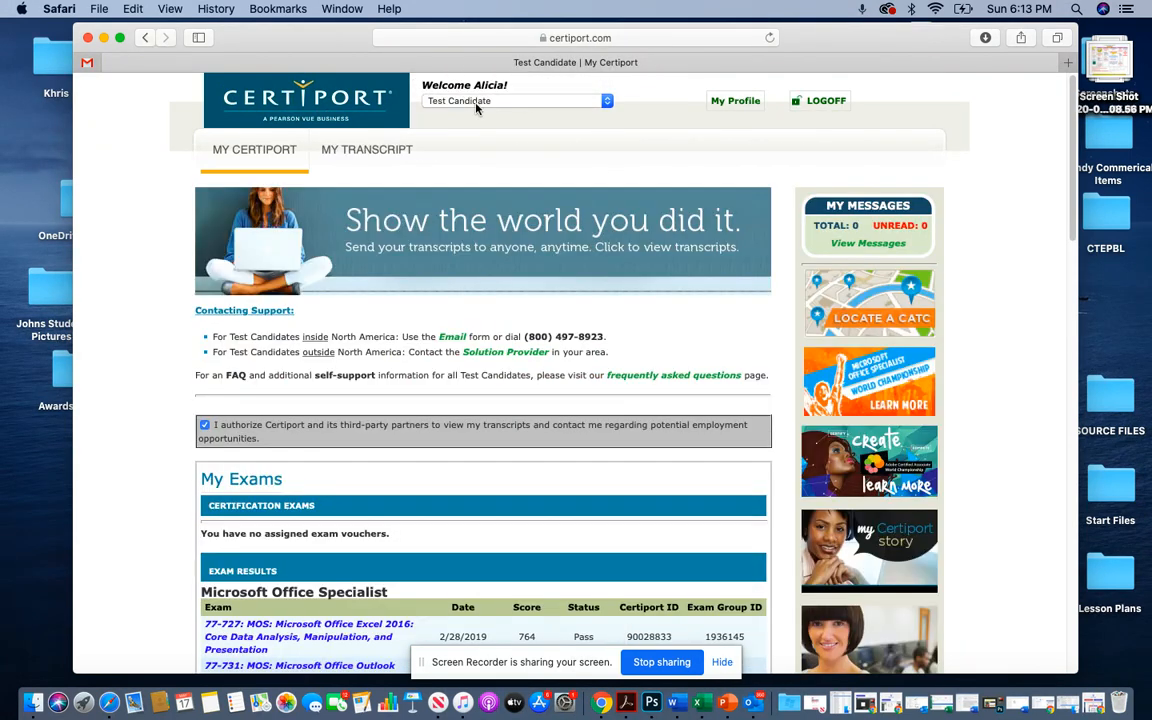
mouse_move(428, 124)
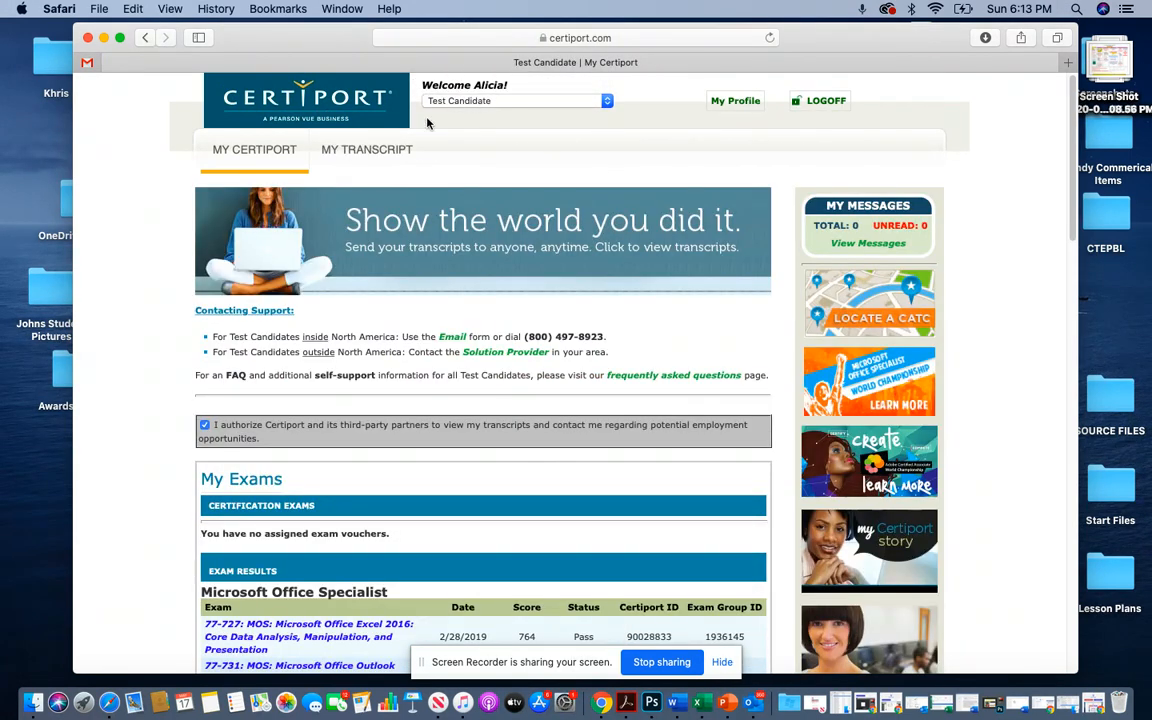
click(366, 148)
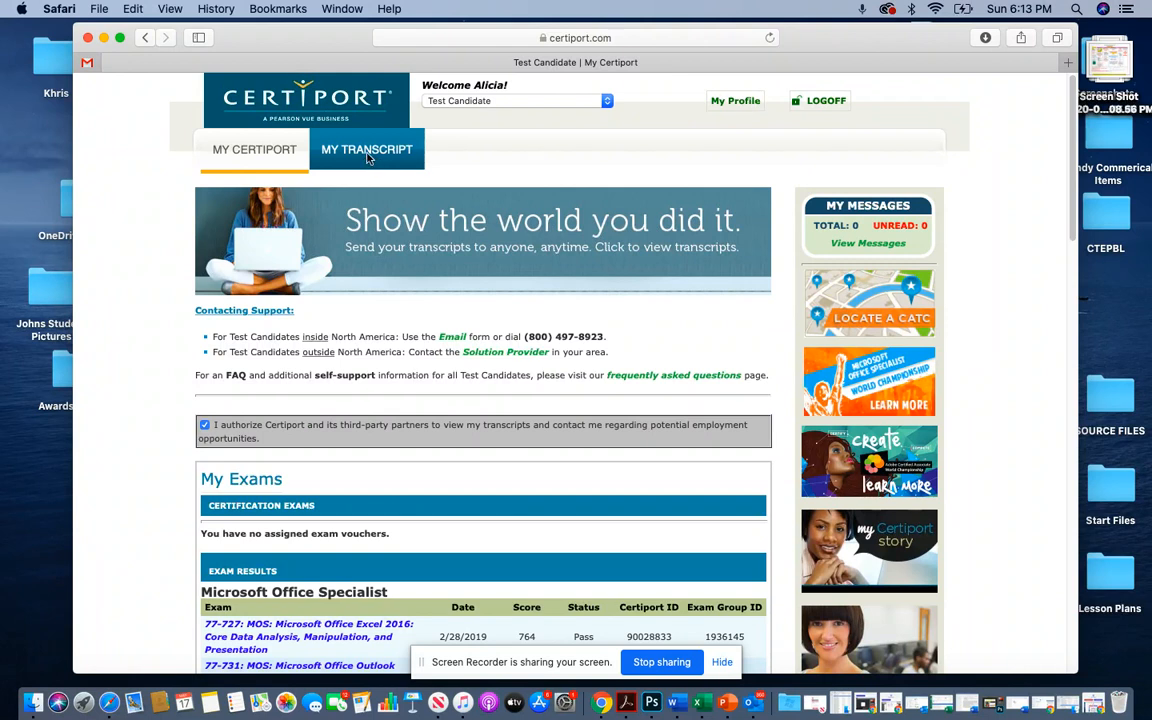
mouse_move(380, 168)
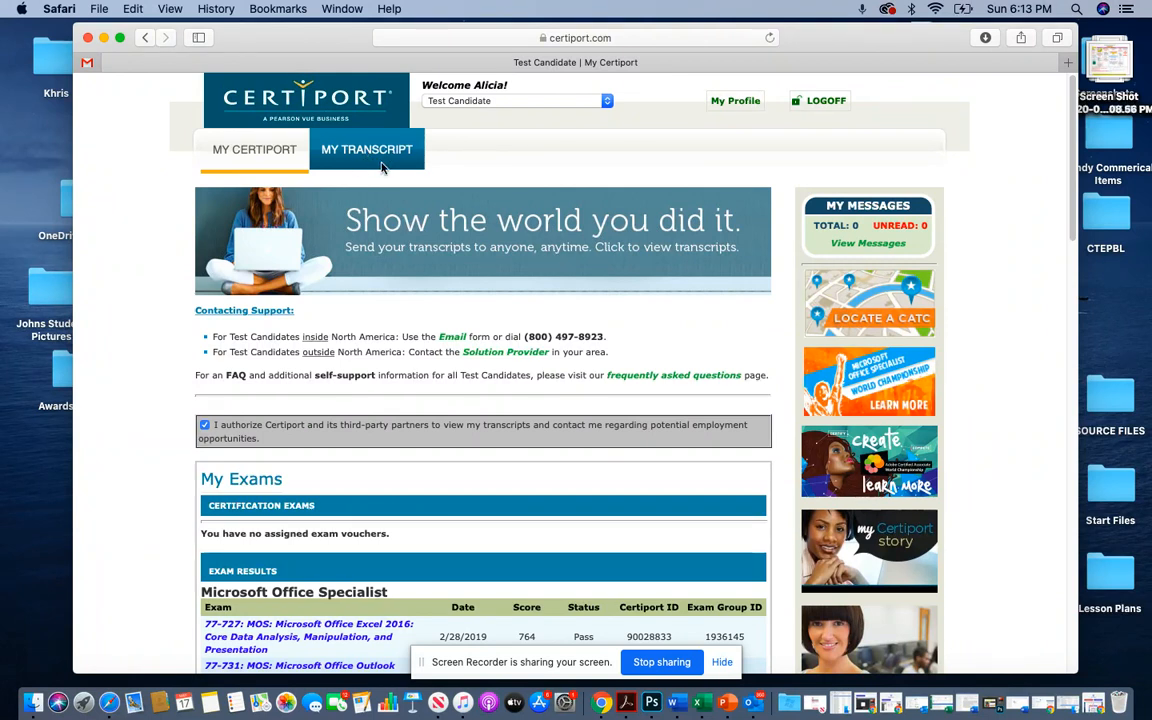
click(366, 148)
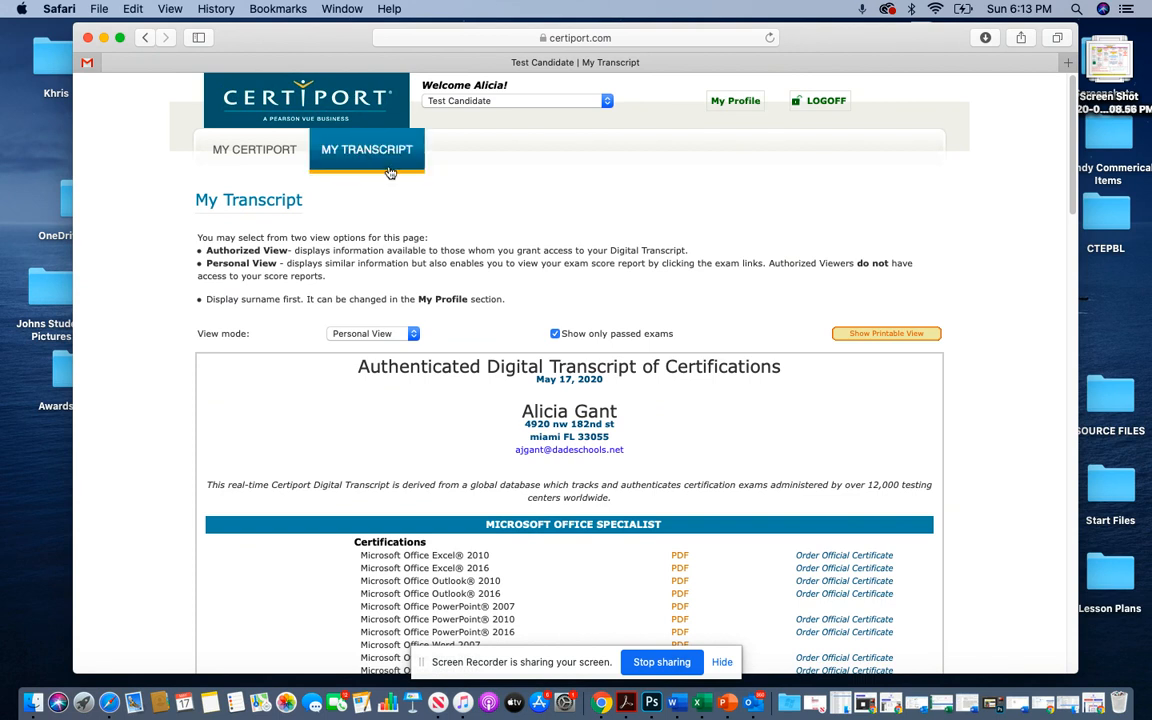
- Scroll the Certifications list down to the Microsoft Office Specialist certificate's PDF link
scroll(down, 3)
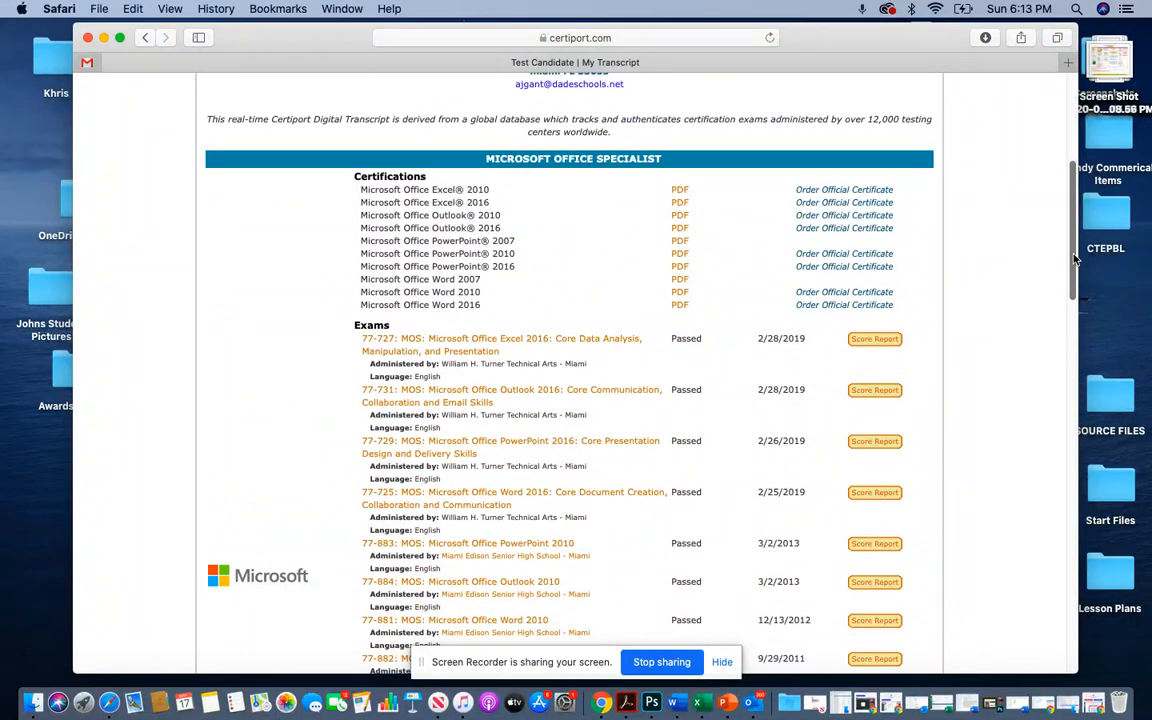
scroll(down, 3)
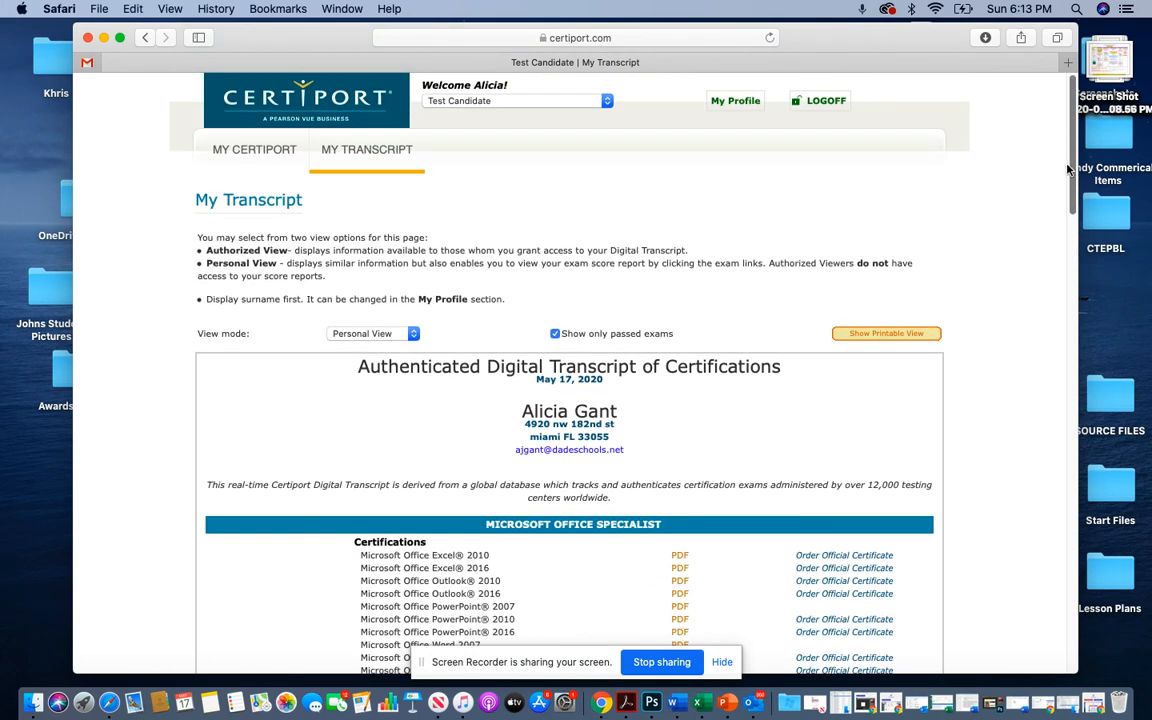
scroll(down, 3)
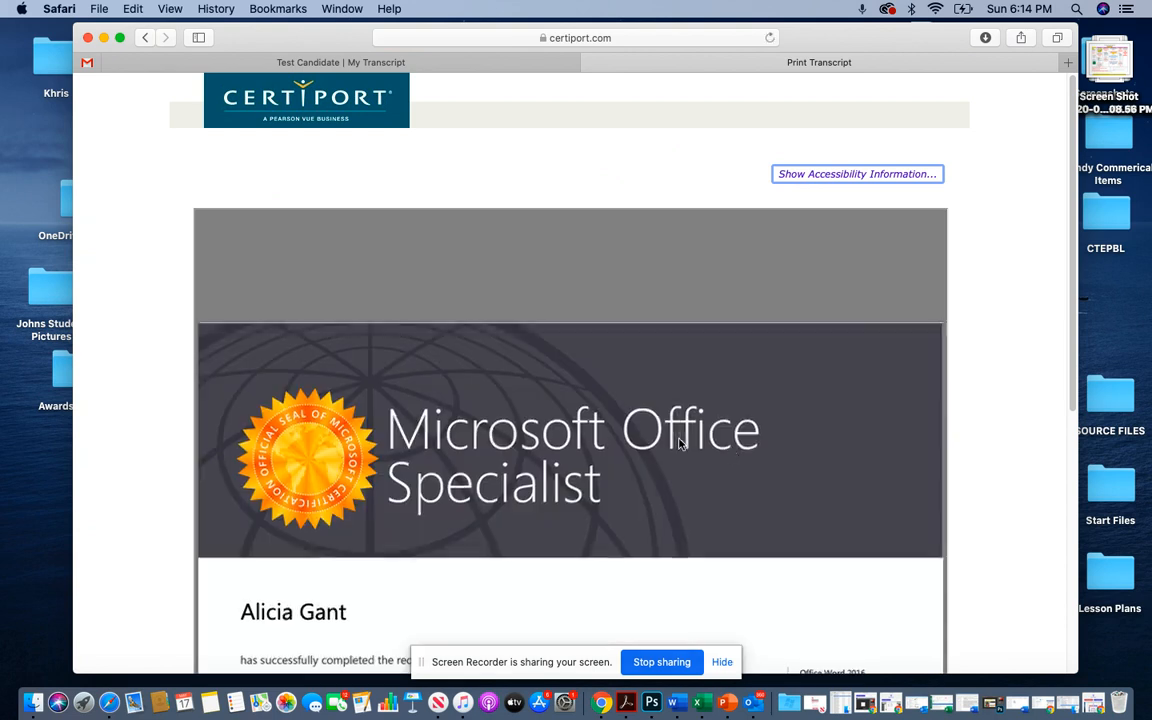
scroll(down, 3)
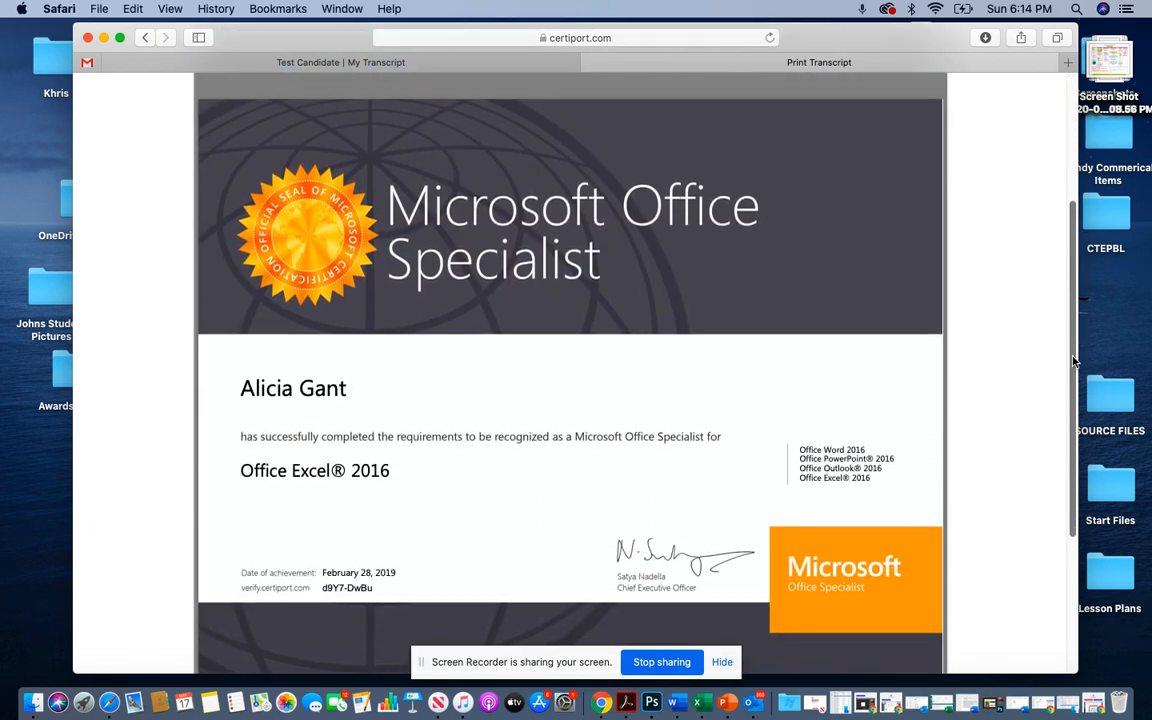
scroll(down, 3)
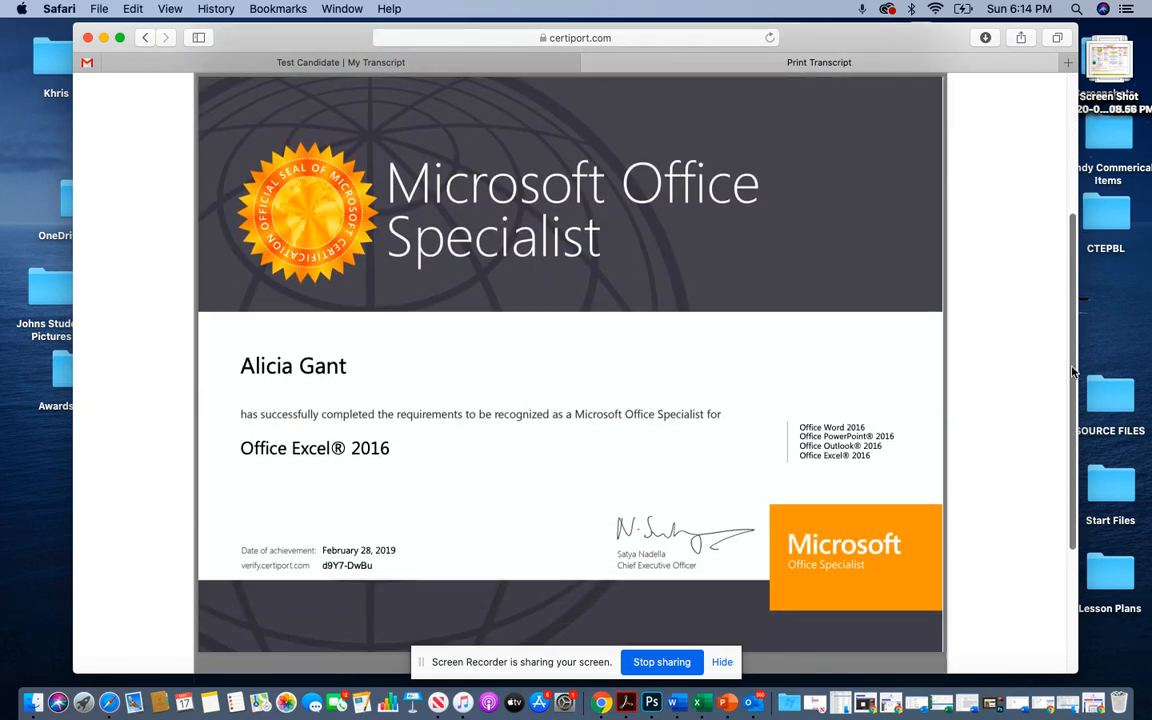
scroll(down, 3)
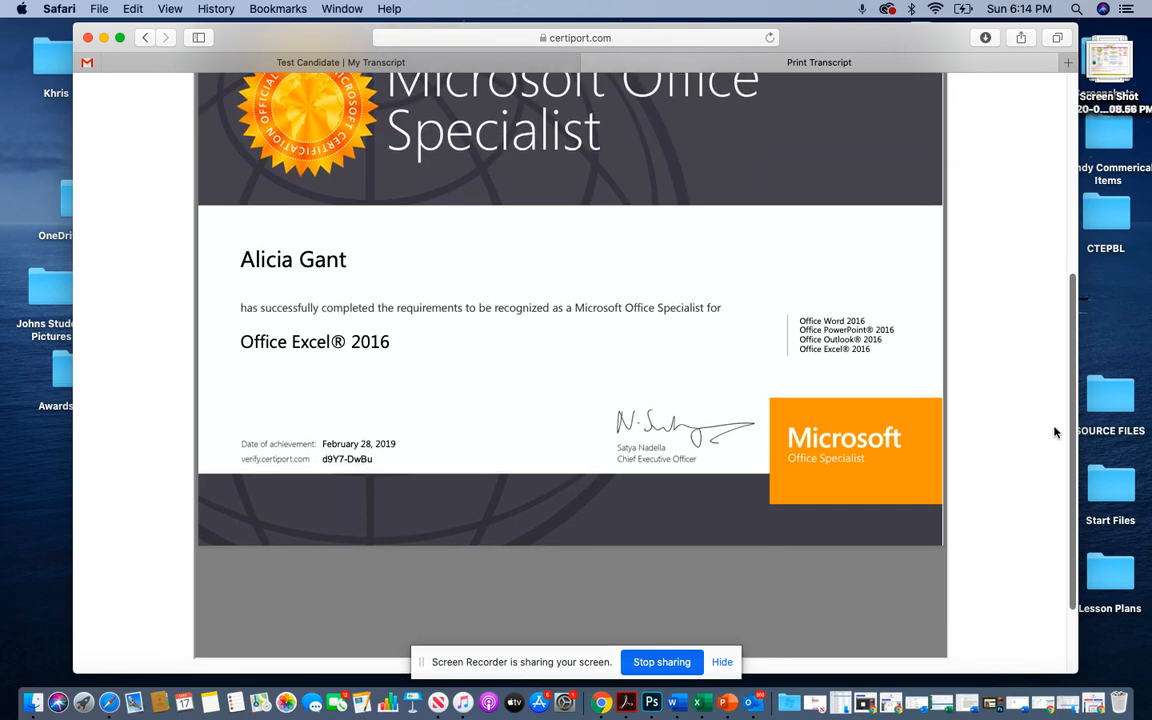
scroll(up, 3)
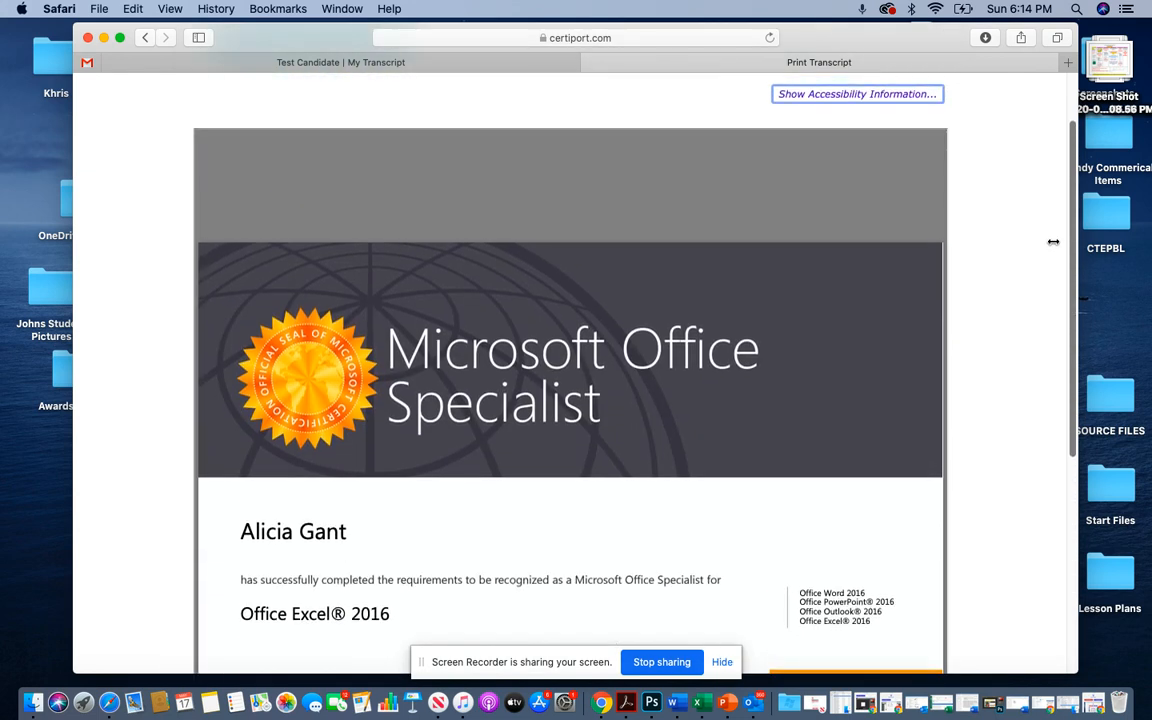
scroll(down, 3)
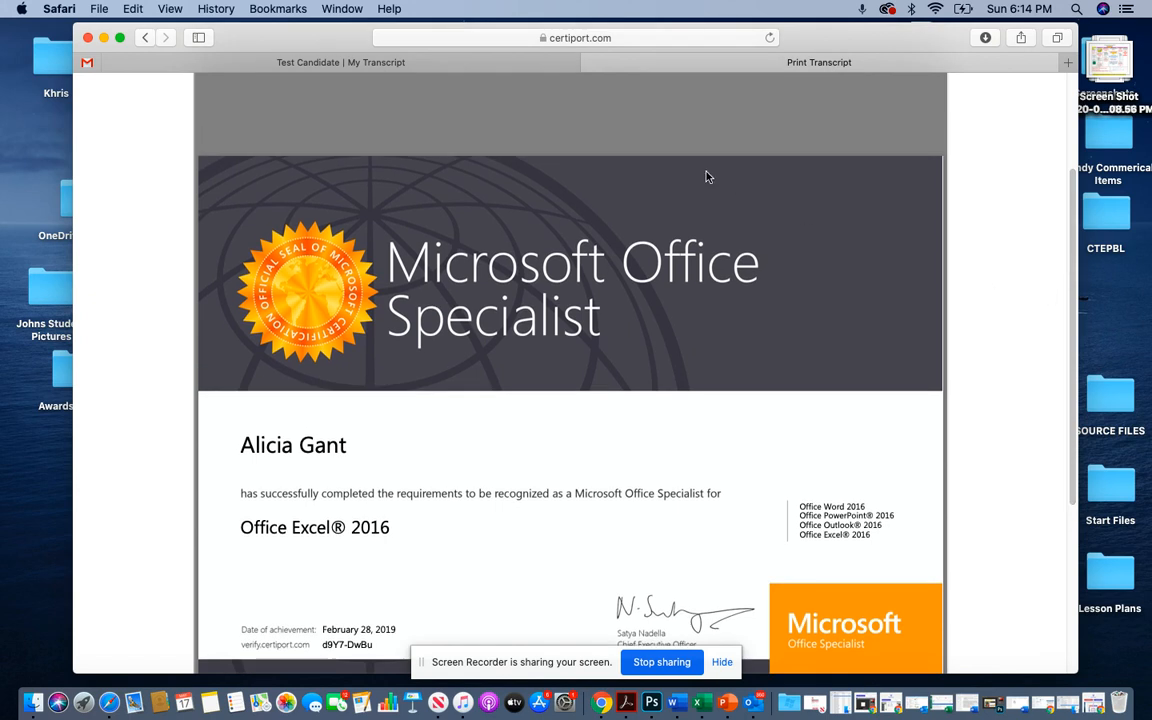
mouse_move(724, 276)
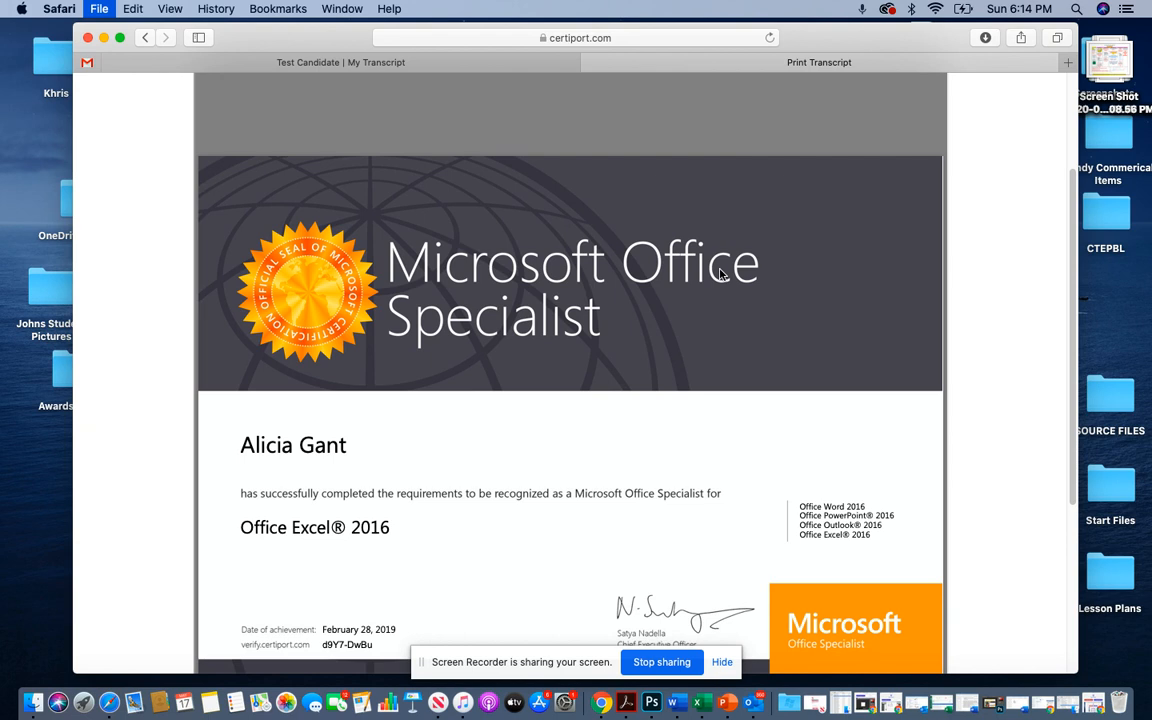
- Bring up File > Print for the certificate, then return to the My Transcript tab
click(820, 62)
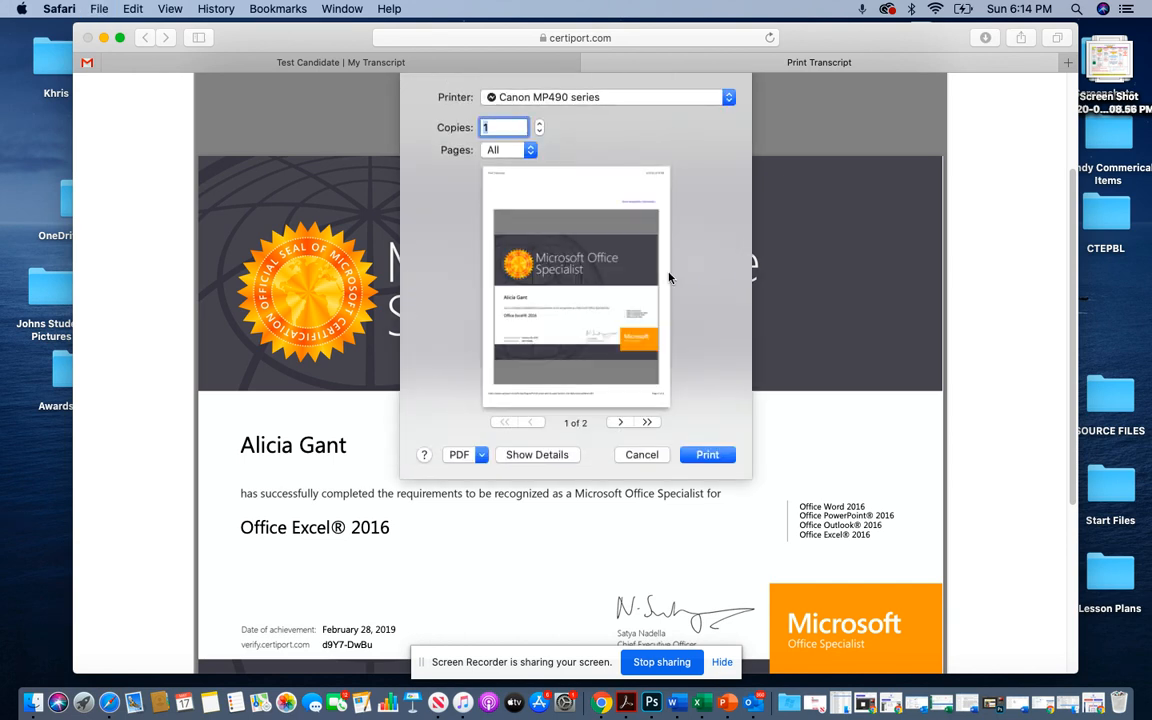
click(640, 454)
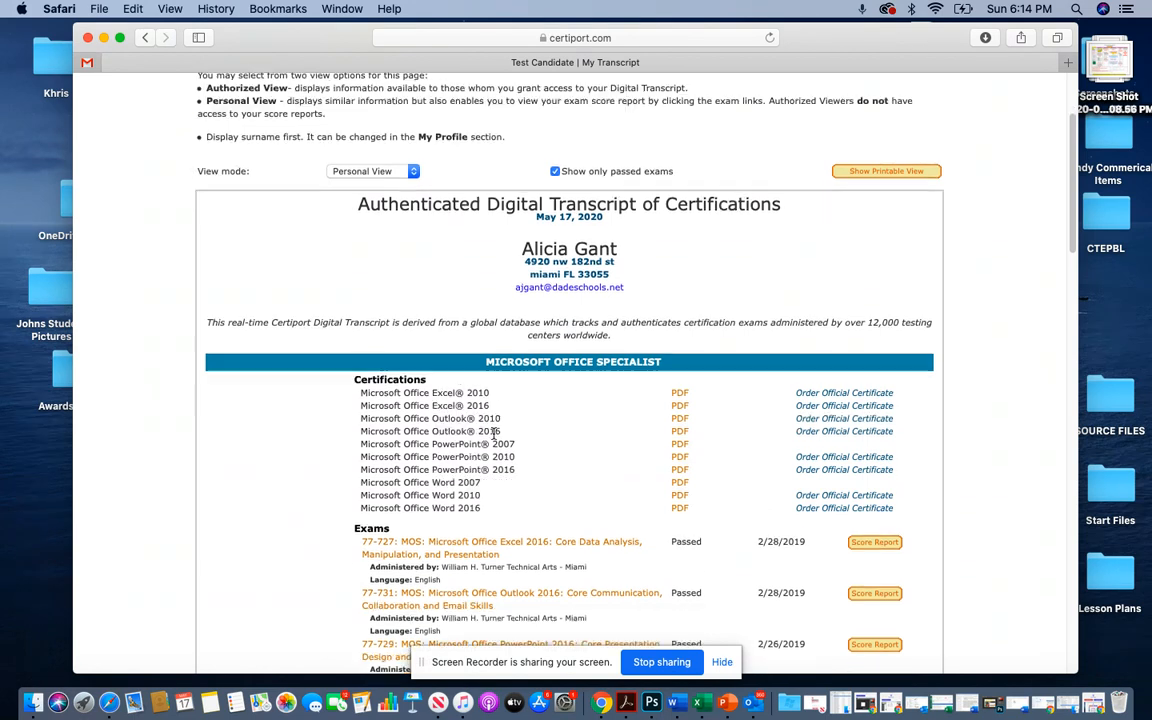
- Scroll the transcript down to the Adobe Certified Associate section and its Dreamweaver CC 2015 certificate
scroll(down, 3)
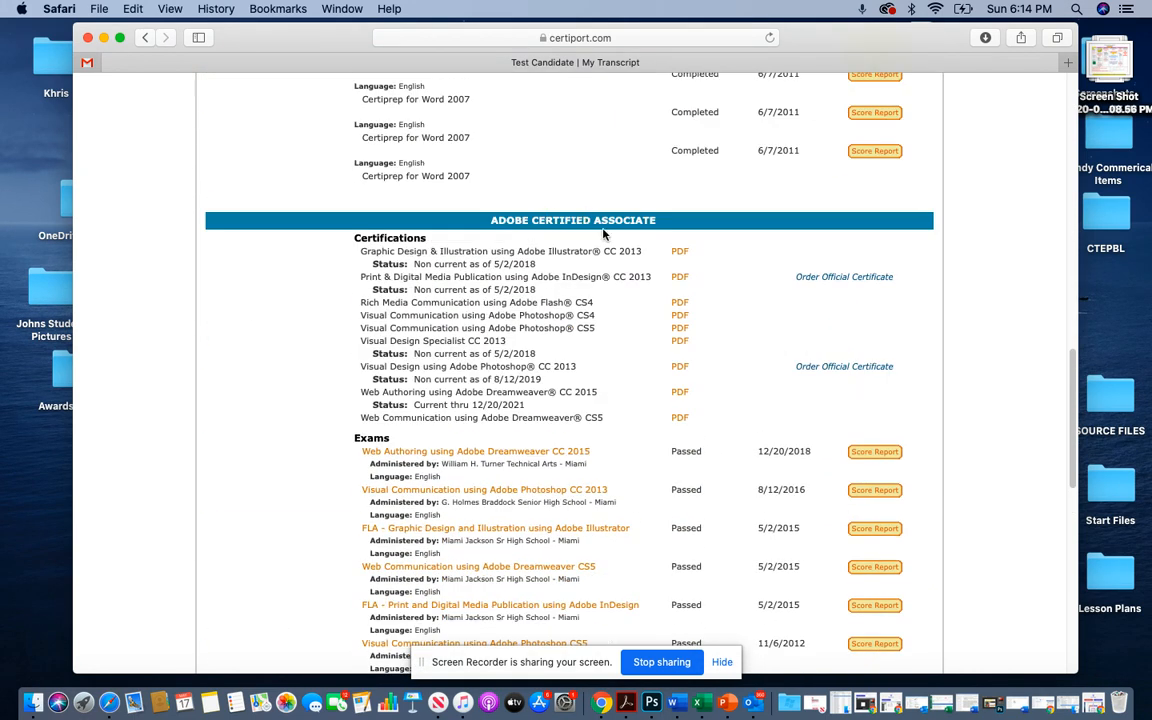
scroll(down, 3)
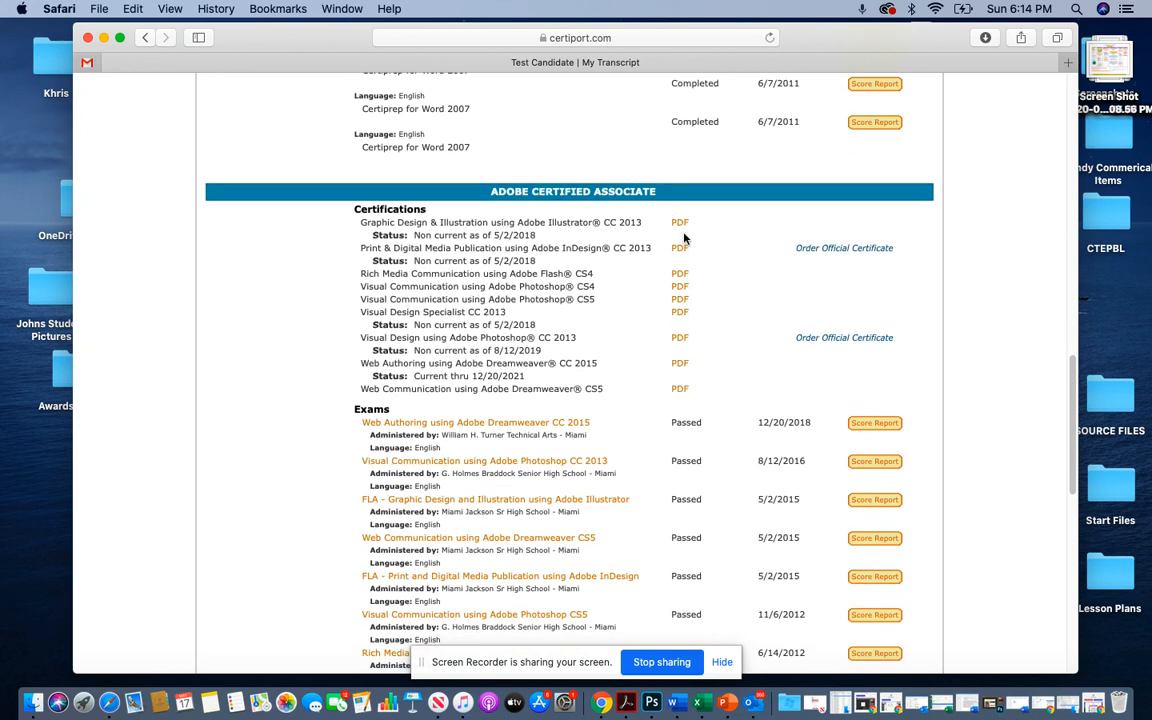
mouse_move(682, 384)
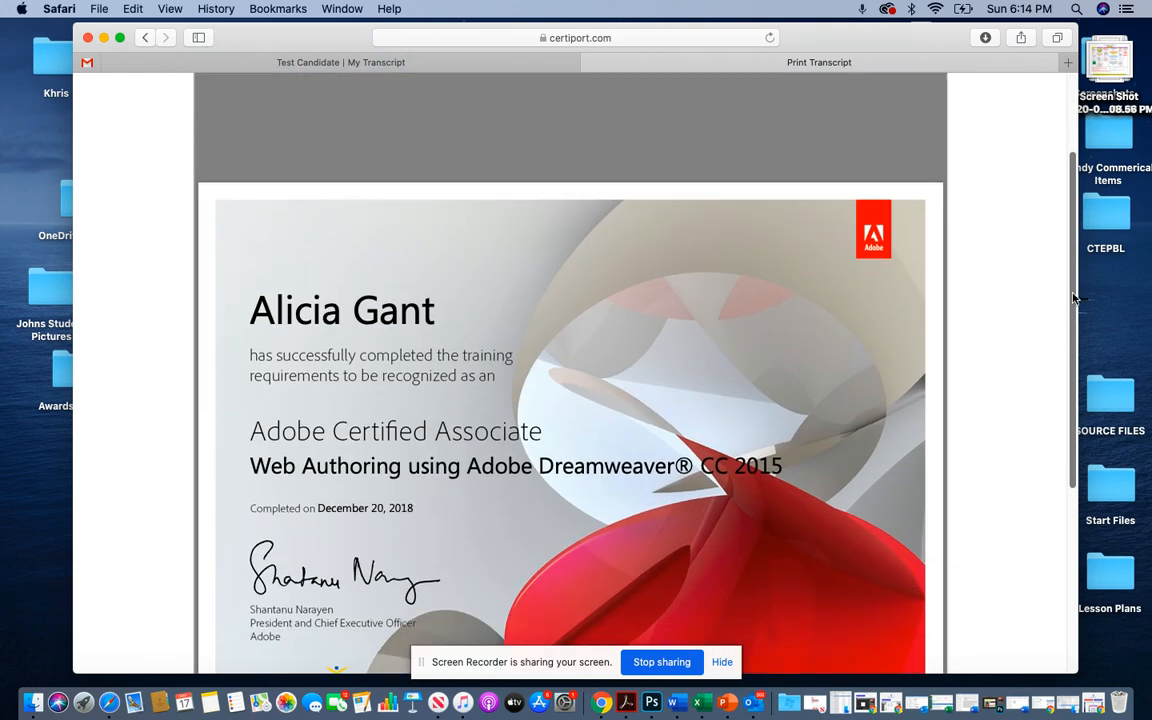
scroll(down, 3)
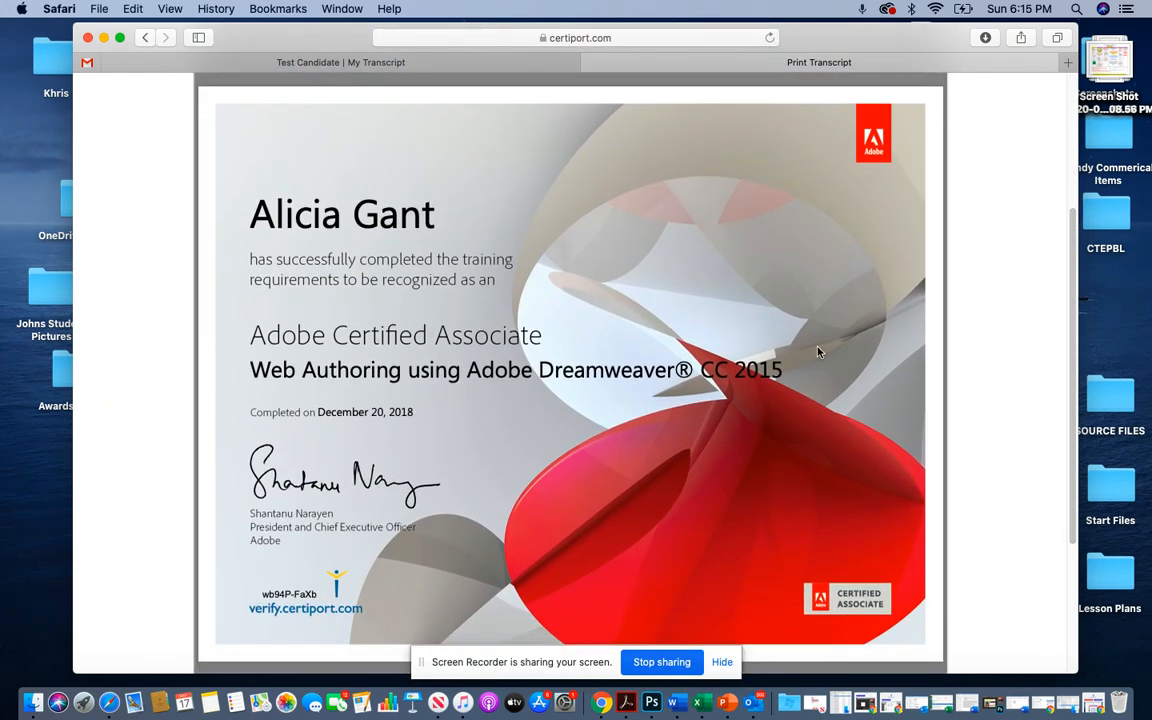
mouse_move(684, 602)
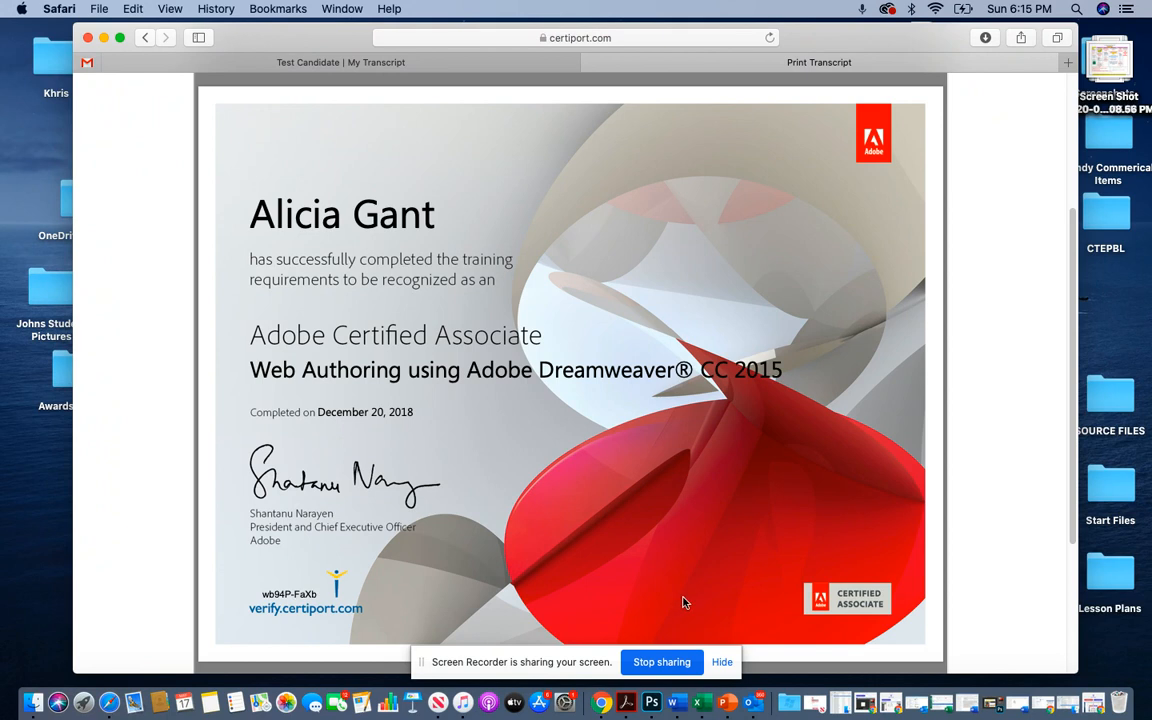